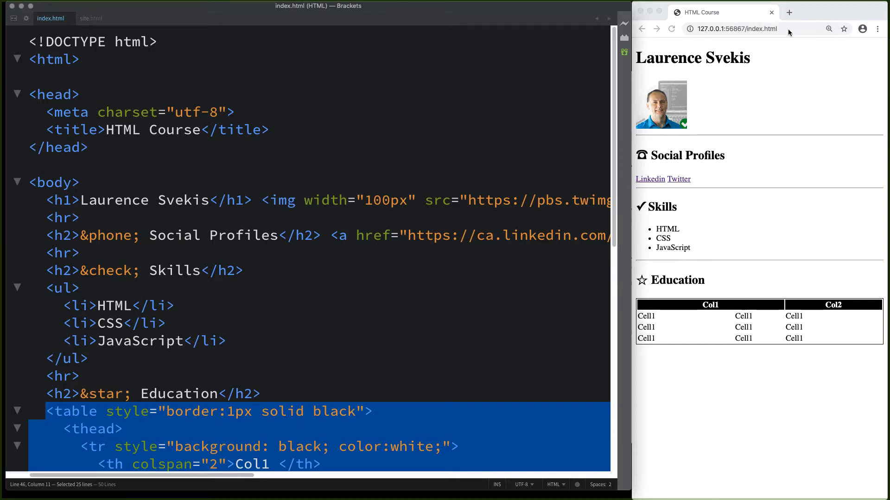
{"action": "mouse_move", "coordinate": [351, 157]}
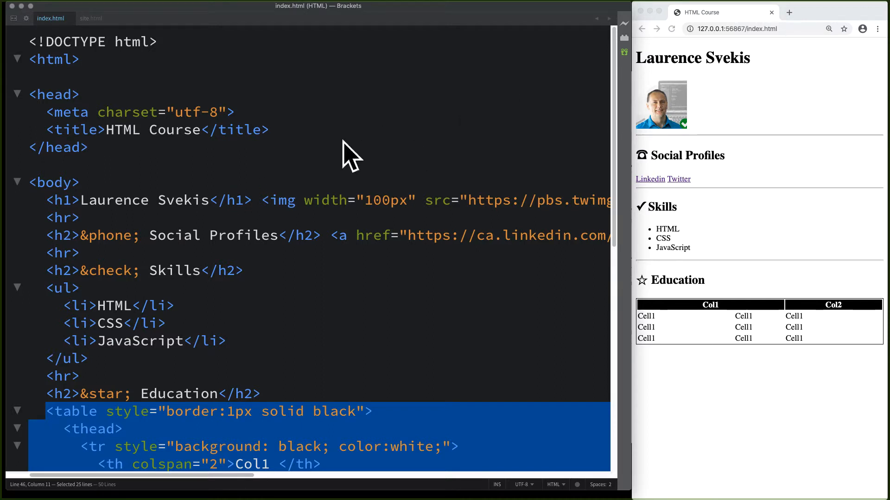
{"action": "mouse_move", "coordinate": [680, 61]}
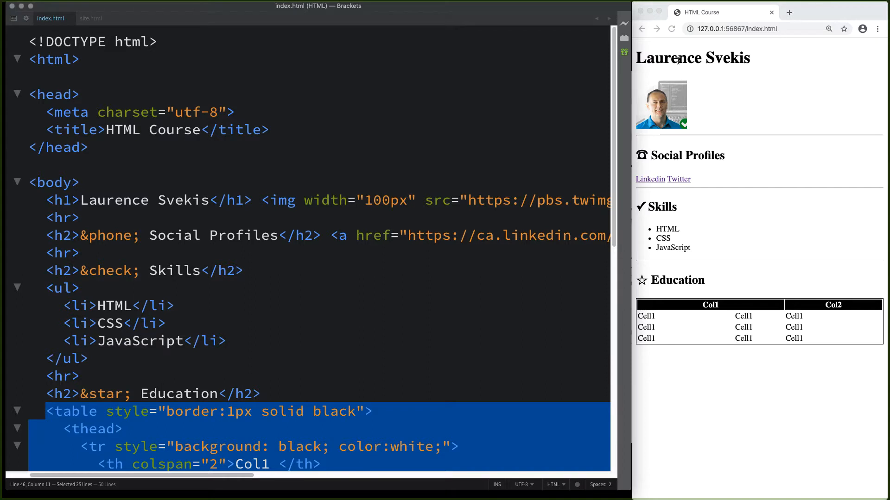
{"action": "mouse_move", "coordinate": [263, 168]}
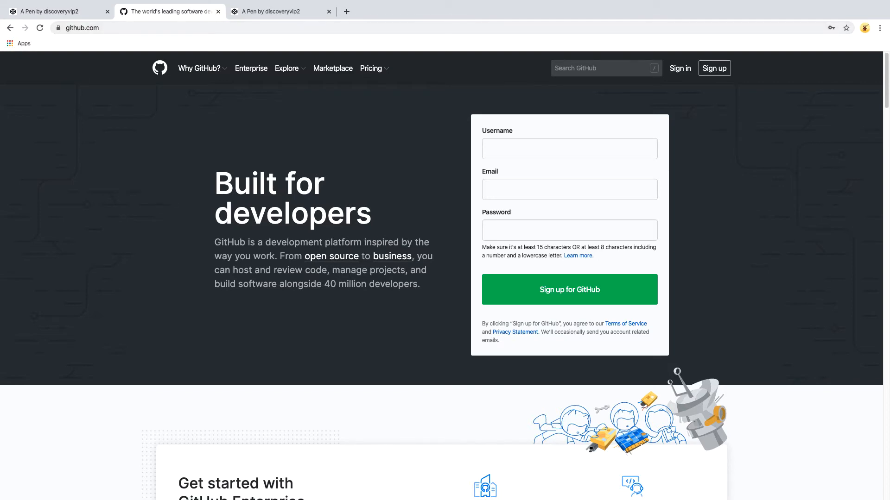
{"action": "mouse_move", "coordinate": [351, 156]}
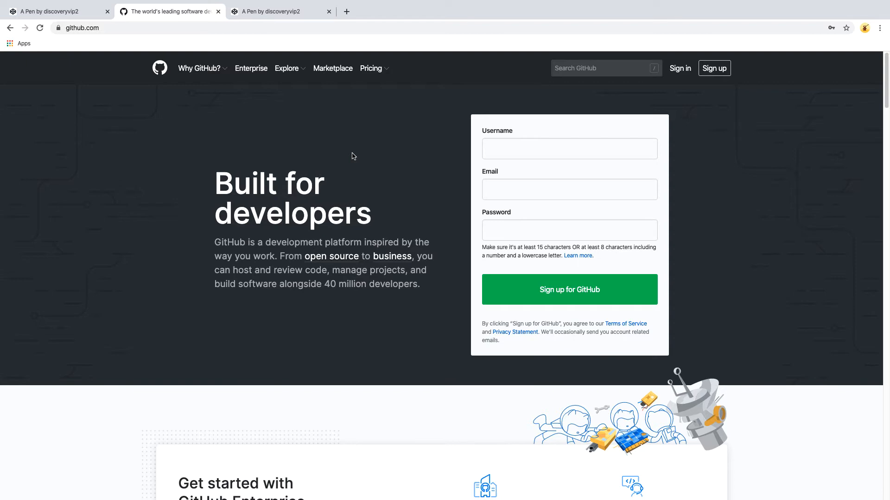
{"action": "mouse_move", "coordinate": [535, 289]}
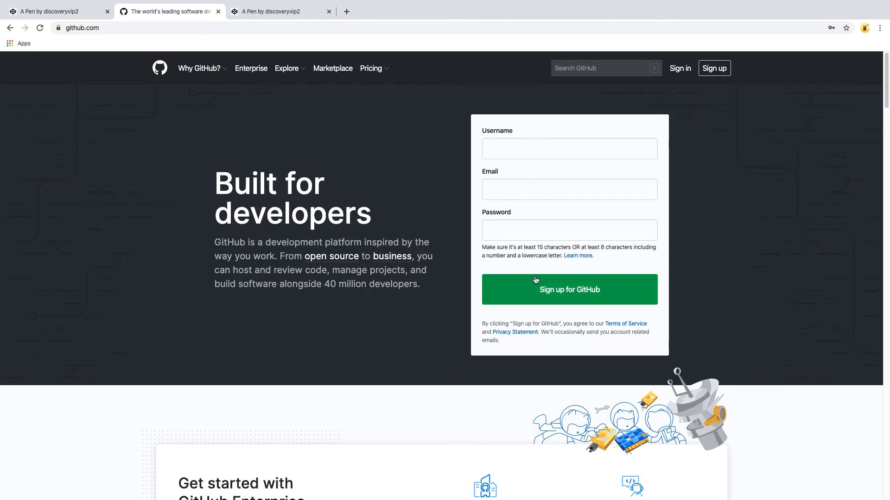
{"action": "mouse_move", "coordinate": [679, 68]}
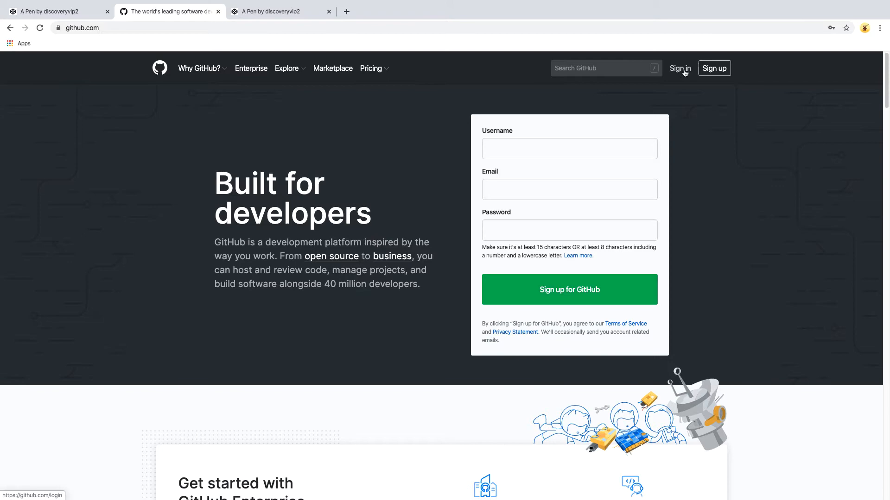
Sign in to GitHub with the saved credentials and reach the repositories dashboard.
{"action": "left_click", "coordinate": [679, 68]}
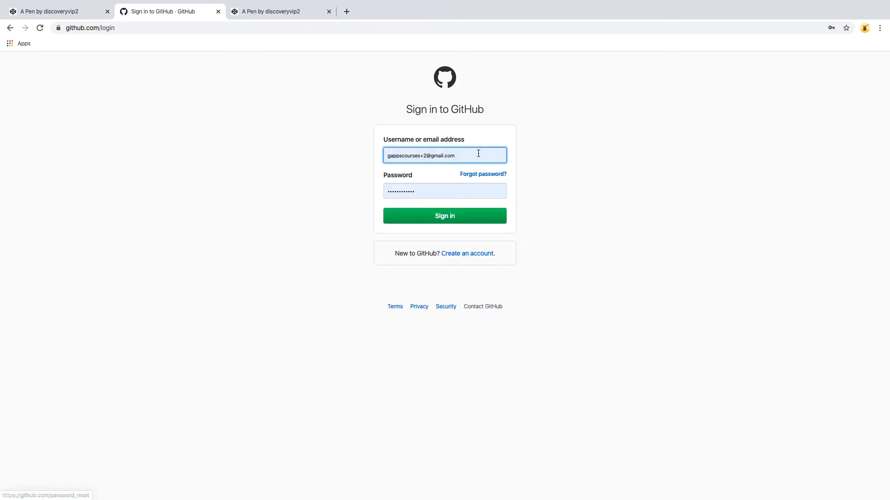
{"action": "left_click", "coordinate": [444, 216]}
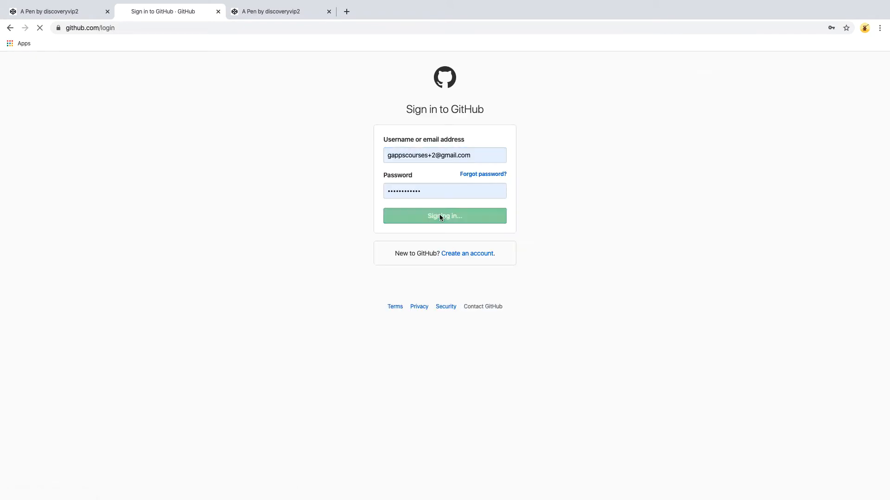
{"action": "left_click", "coordinate": [445, 215]}
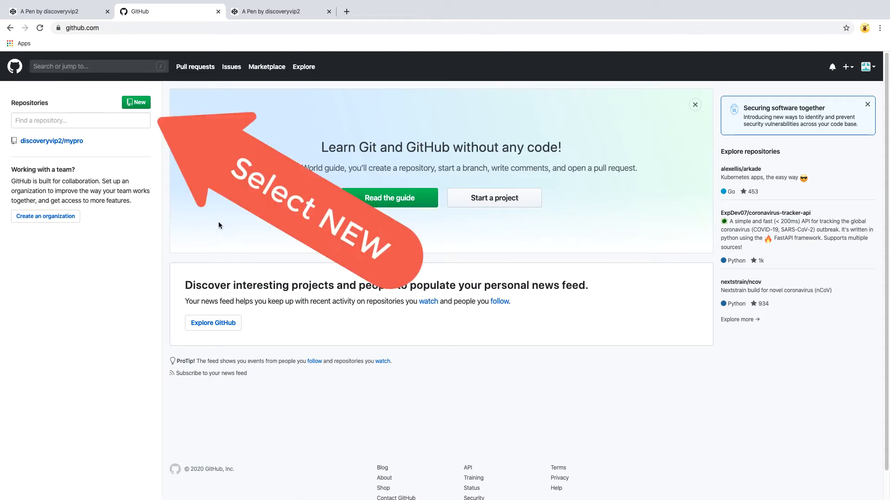
{"action": "mouse_move", "coordinate": [119, 122]}
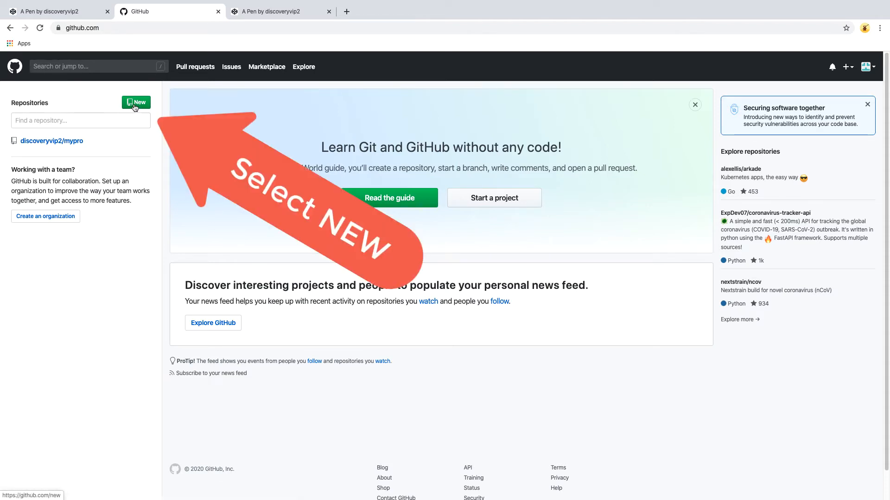
Create a public repository named 'resume', initialized with a README.
{"action": "left_click", "coordinate": [136, 103]}
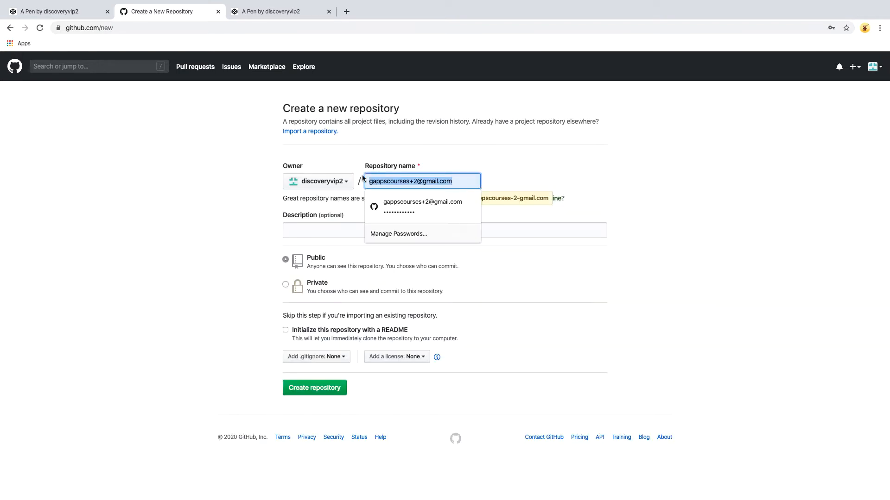
{"action": "type", "text": "resu"}
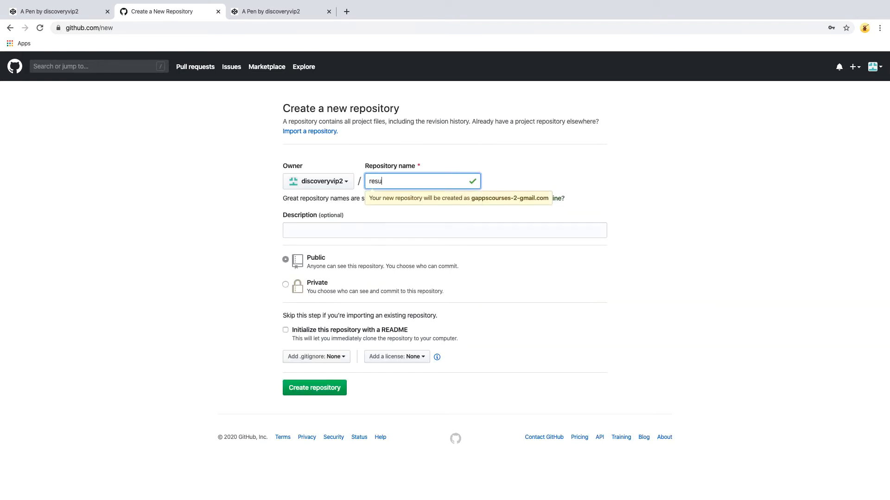
{"action": "type", "text": "me"}
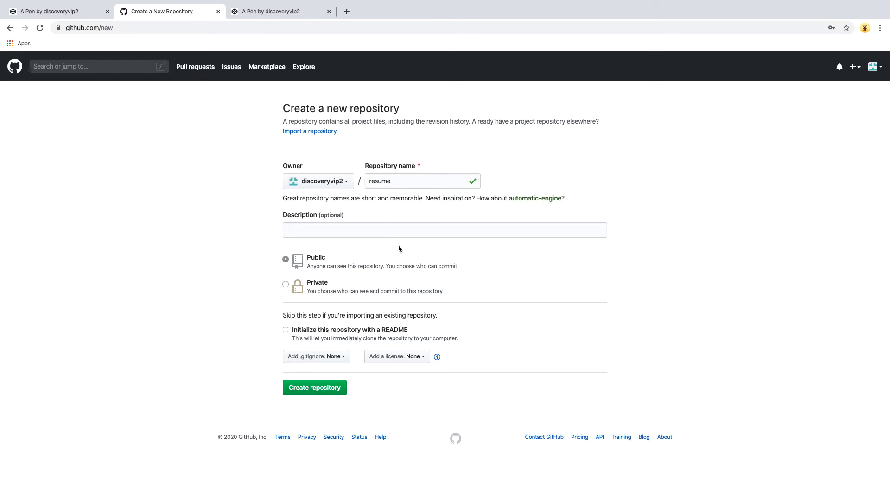
{"action": "mouse_move", "coordinate": [350, 267]}
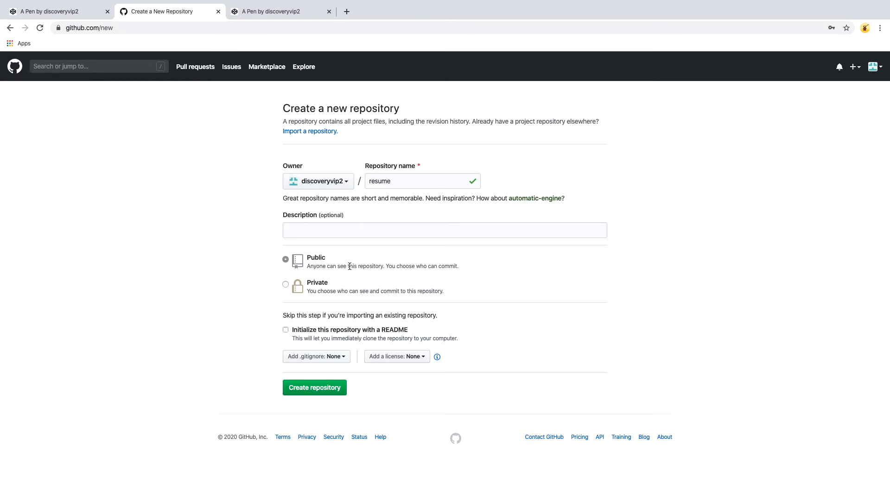
{"action": "left_click", "coordinate": [285, 330]}
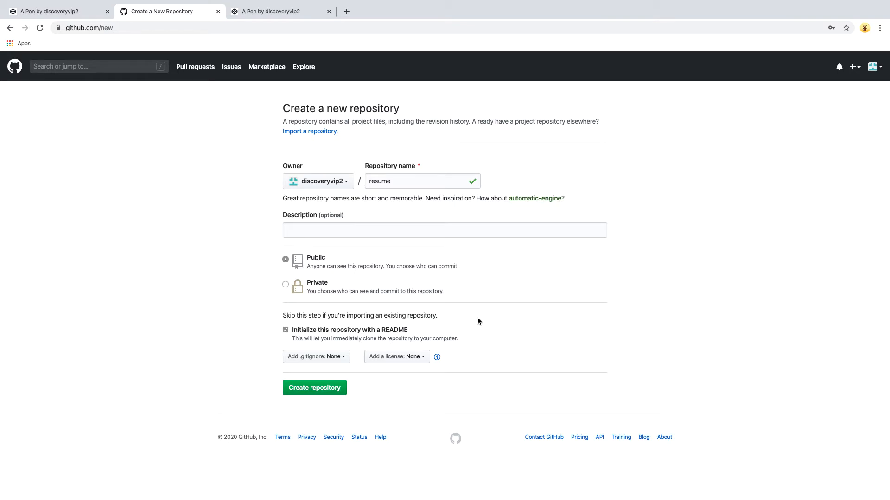
{"action": "mouse_move", "coordinate": [421, 333]}
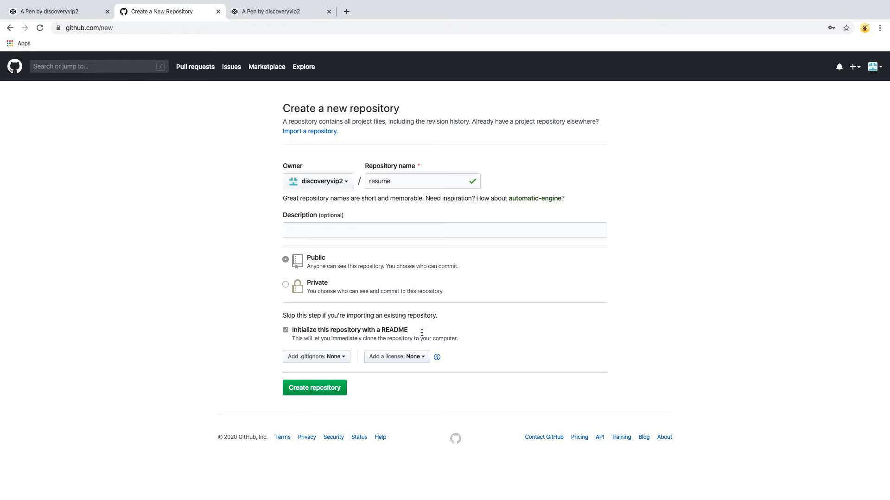
{"action": "left_click", "coordinate": [314, 388]}
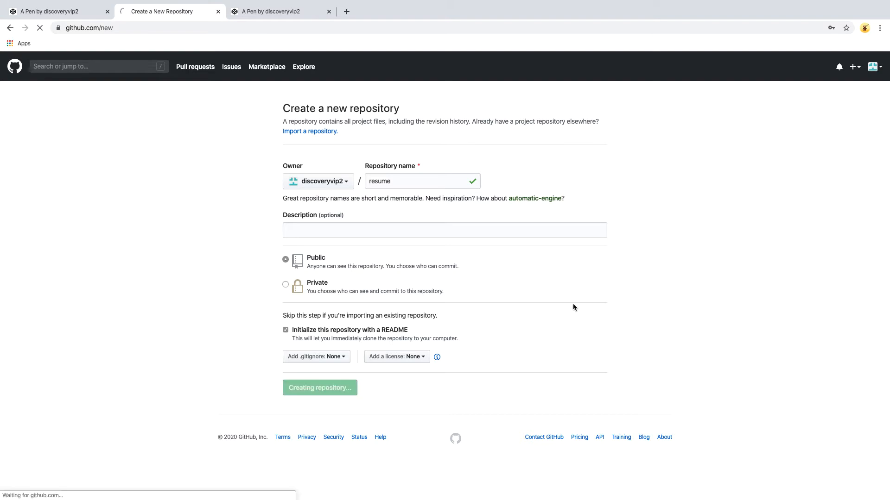
{"action": "left_click", "coordinate": [319, 387]}
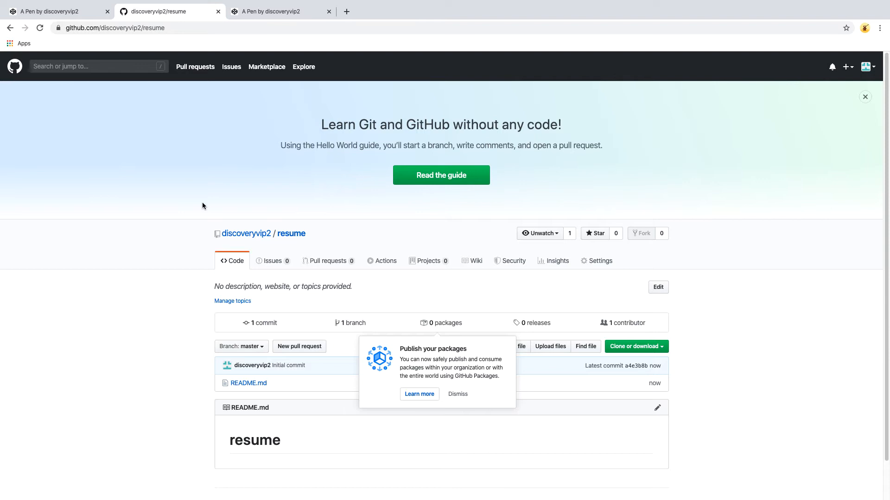
{"action": "scroll", "scroll_direction": "down", "scroll_amount": 3}
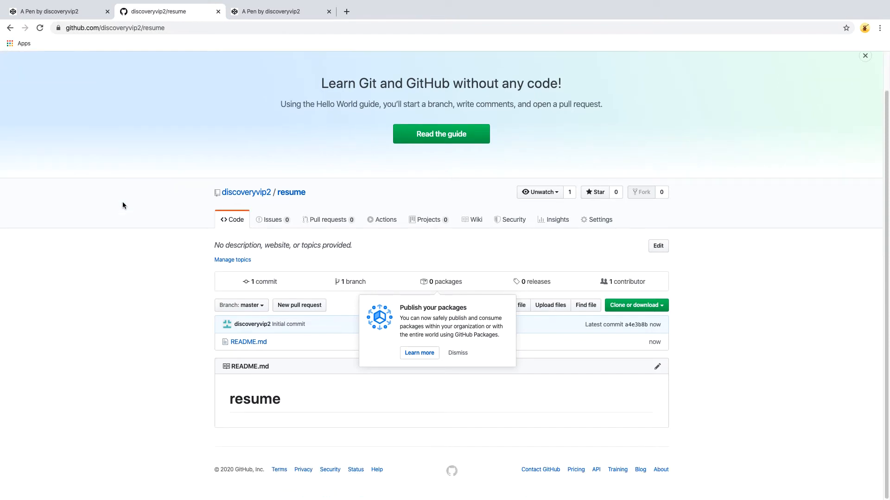
{"action": "mouse_move", "coordinate": [457, 353]}
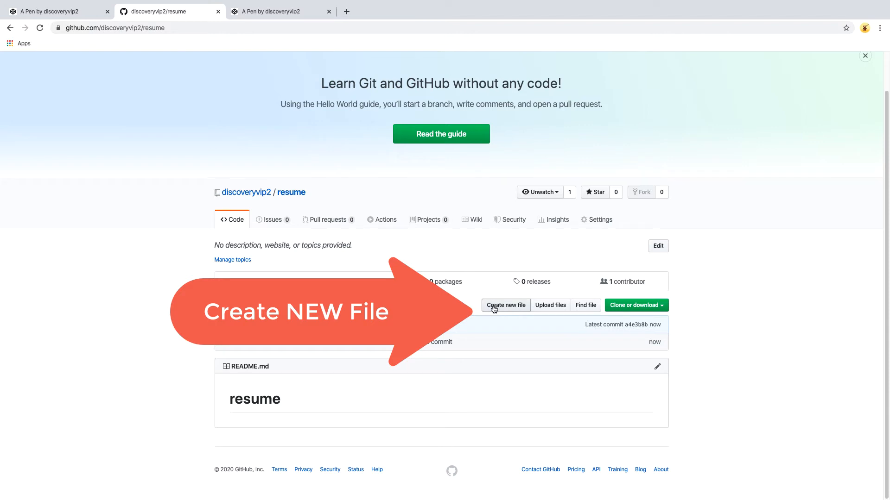
Add a new file named index.html to the resume repository.
{"action": "left_click", "coordinate": [505, 305]}
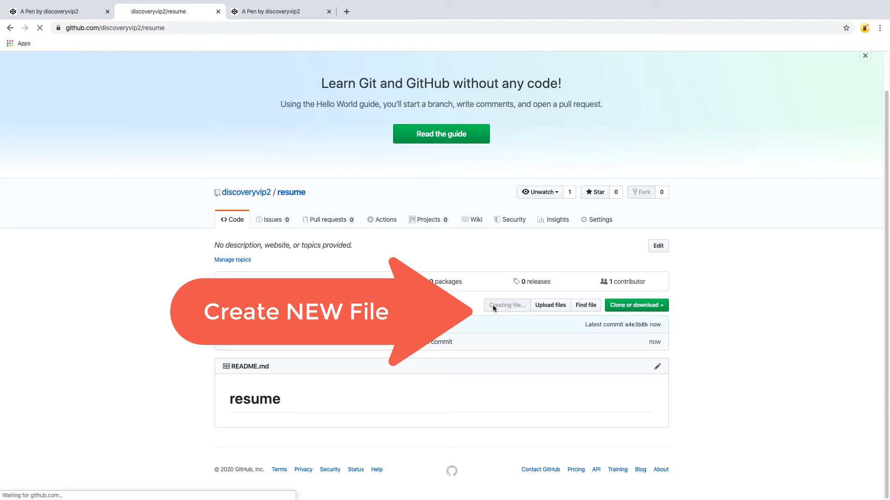
{"action": "left_click", "coordinate": [506, 305]}
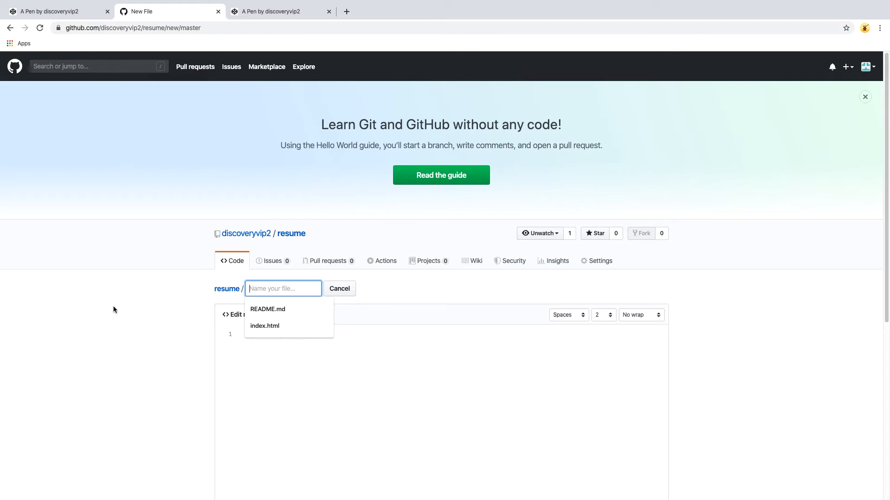
{"action": "mouse_move", "coordinate": [286, 339]}
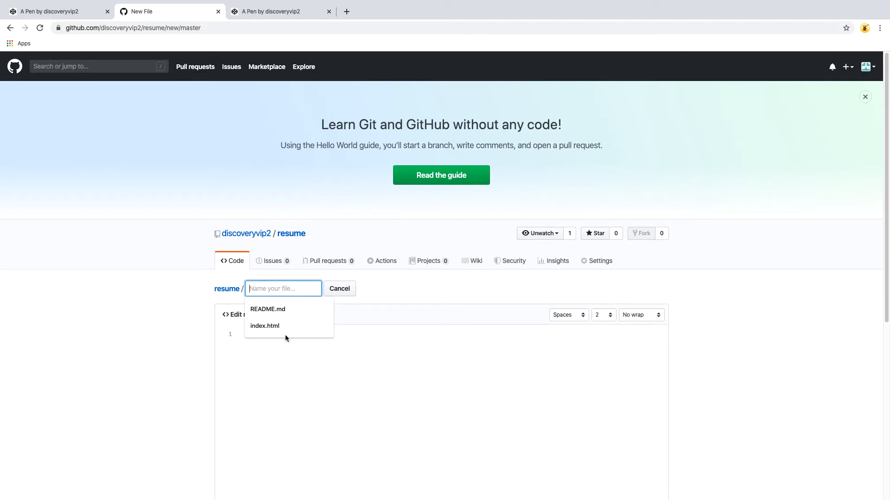
{"action": "left_click", "coordinate": [265, 326]}
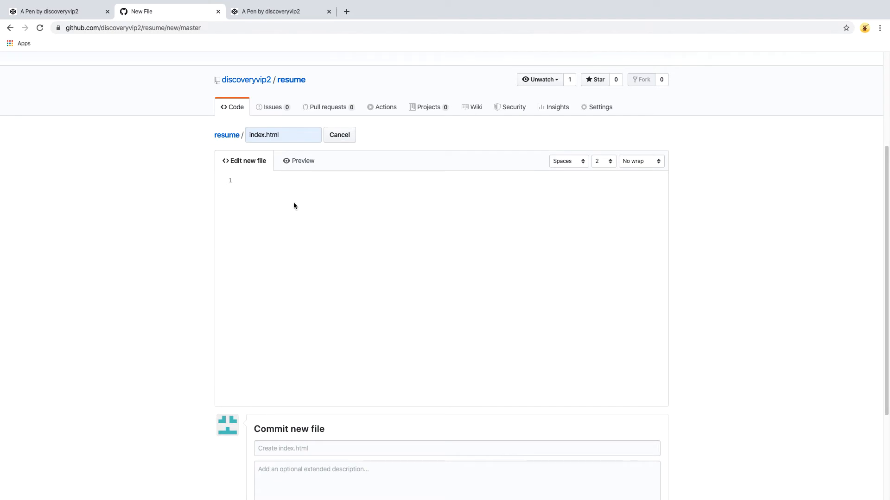
{"action": "mouse_move", "coordinate": [300, 168]}
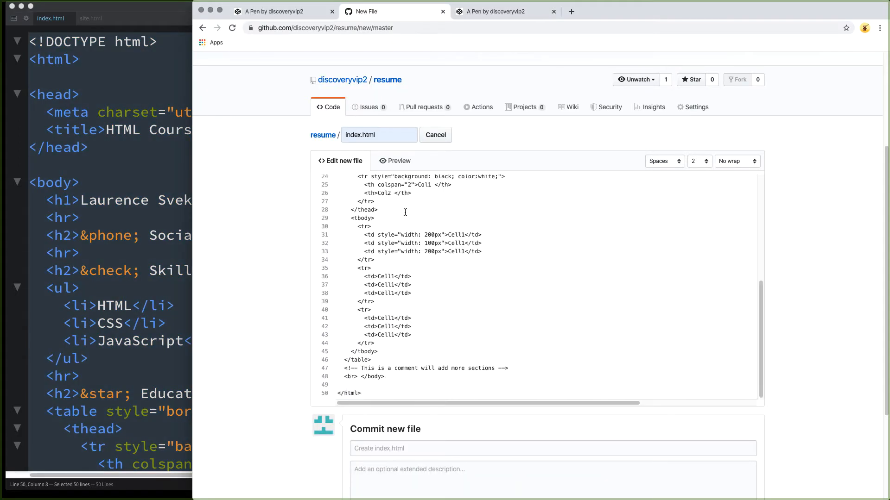
{"action": "mouse_move", "coordinate": [407, 212]}
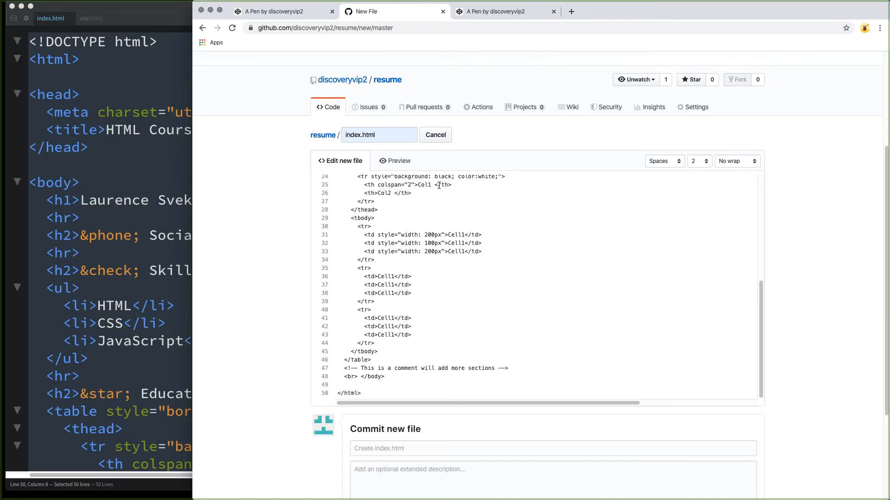
Scroll down past the pasted resume HTML to the commit form.
{"action": "scroll", "scroll_direction": "down", "scroll_amount": 3}
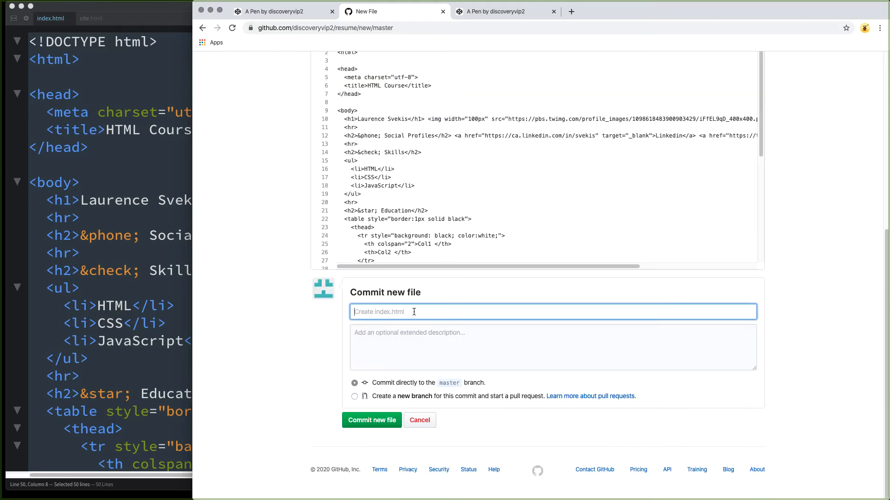
Commit index.html with the message 'Create index.html'.
{"action": "type", "text": "Create"}
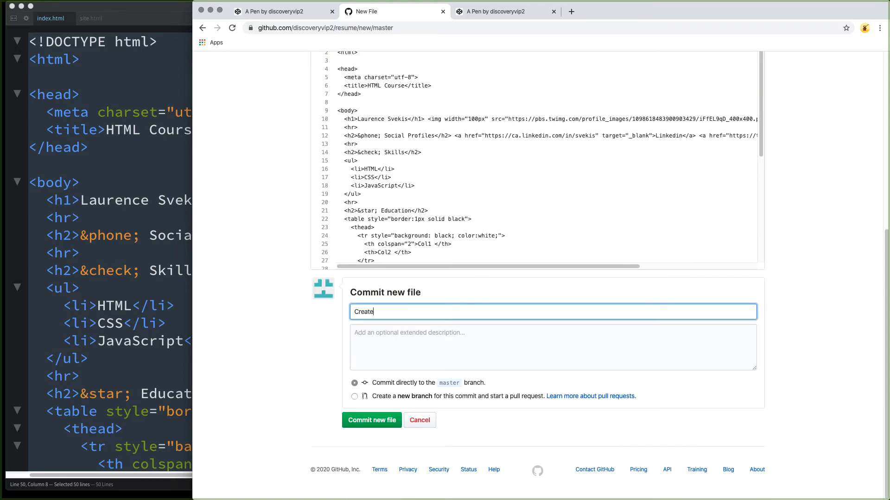
{"action": "type", "text": "inde"}
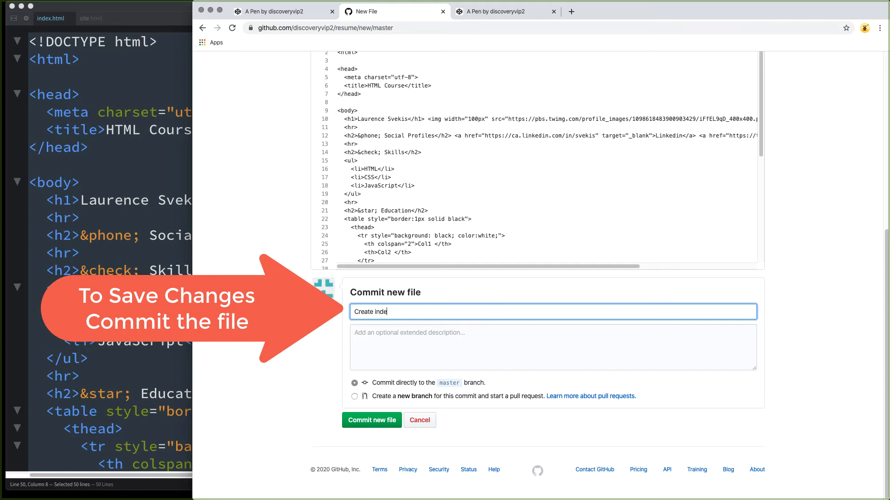
{"action": "type", "text": "x.html;"}
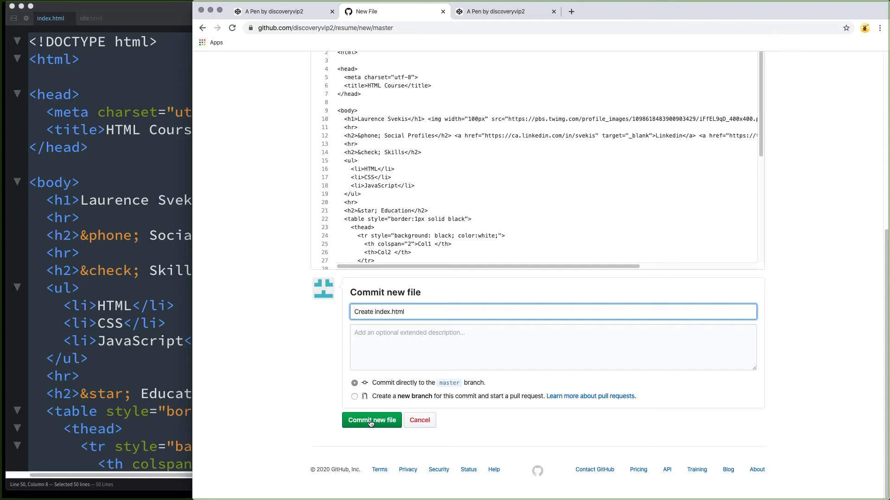
{"action": "left_click", "coordinate": [371, 420]}
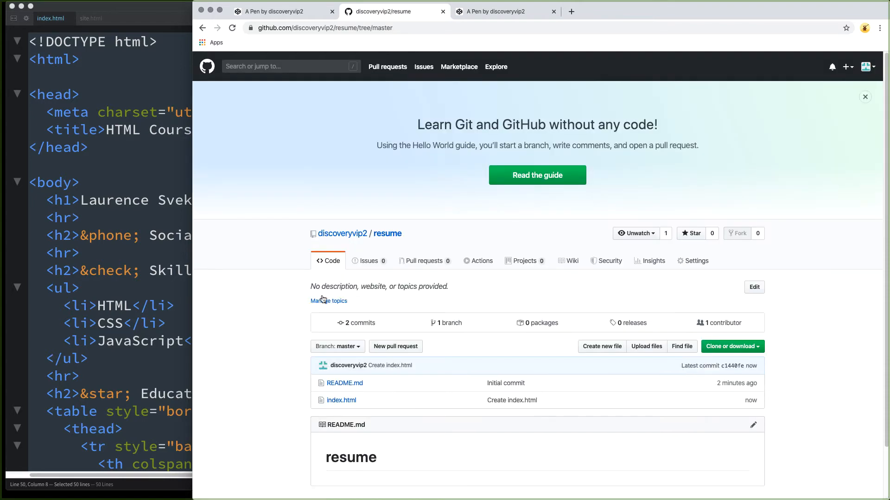
View the committed index.html, then return to the resume repository's main page.
{"action": "scroll", "scroll_direction": "down", "scroll_amount": 3}
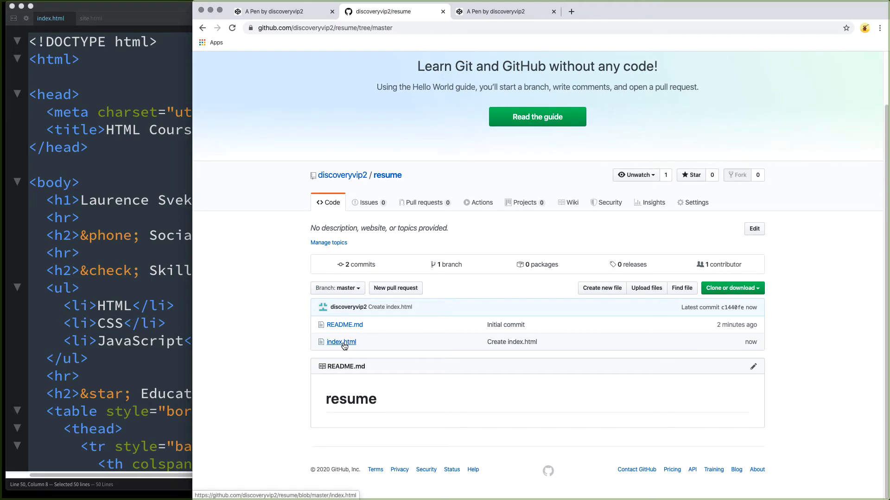
{"action": "left_click", "coordinate": [341, 342]}
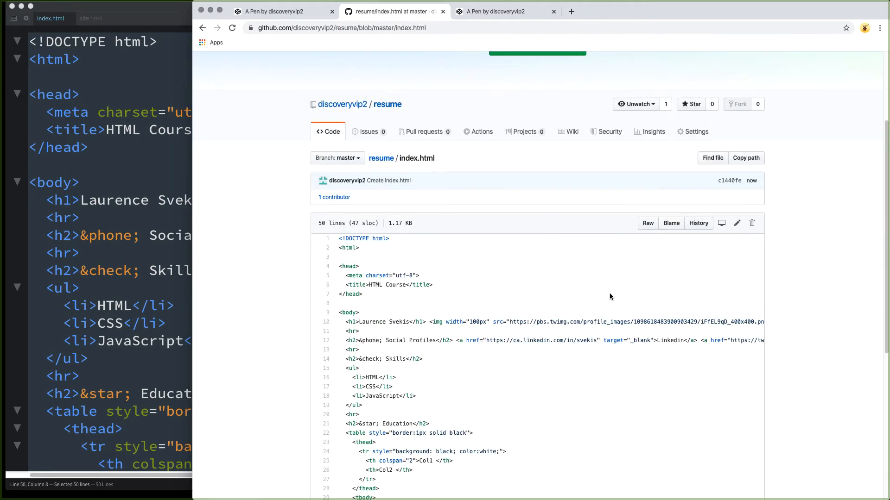
{"action": "left_click", "coordinate": [387, 104]}
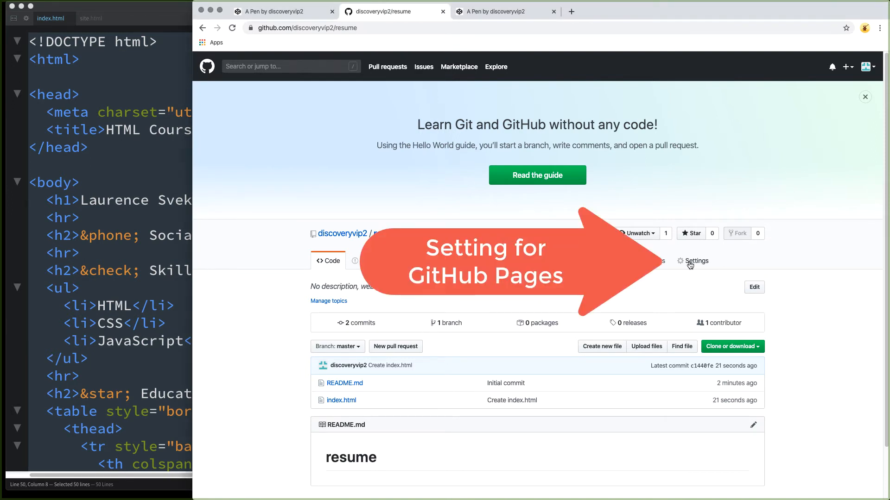
In repository settings, set the GitHub Pages source to the master branch.
{"action": "left_click", "coordinate": [692, 261]}
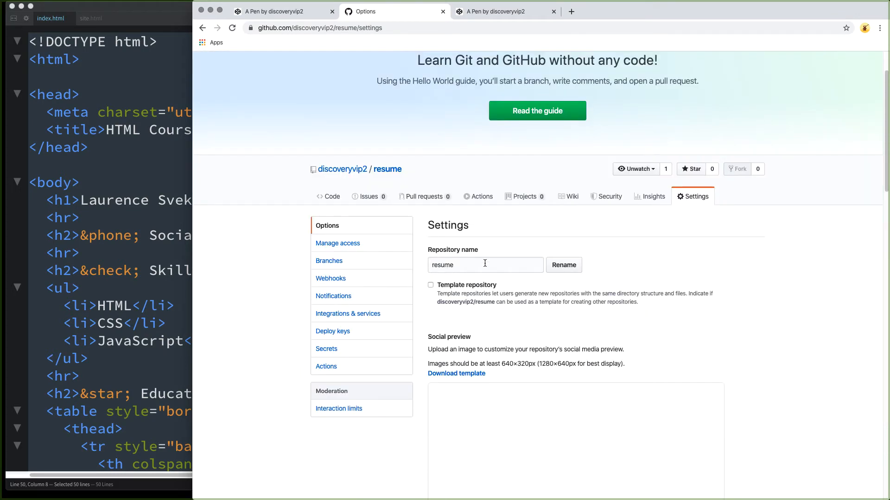
{"action": "scroll", "scroll_direction": "down", "scroll_amount": 3}
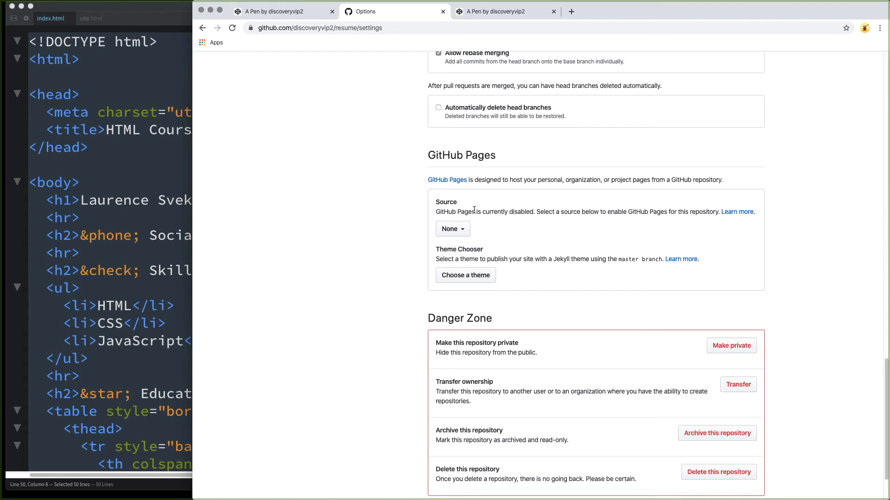
{"action": "scroll", "scroll_direction": "down", "scroll_amount": 3}
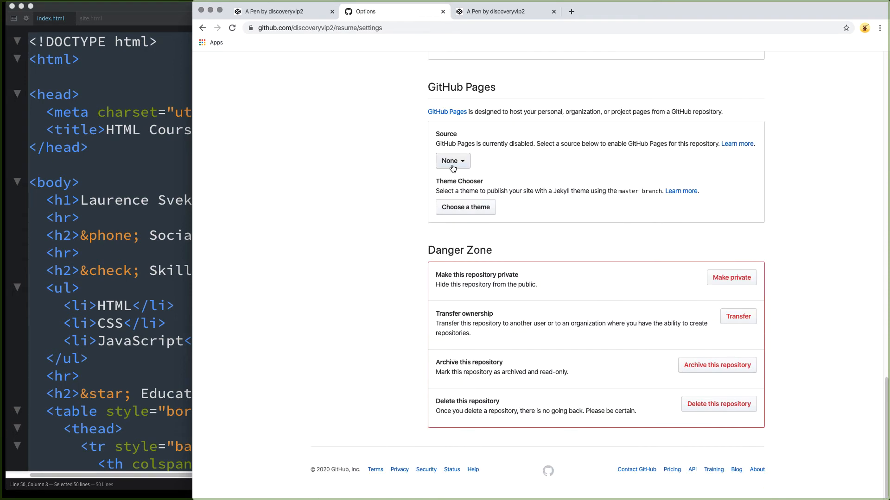
{"action": "left_click", "coordinate": [452, 161]}
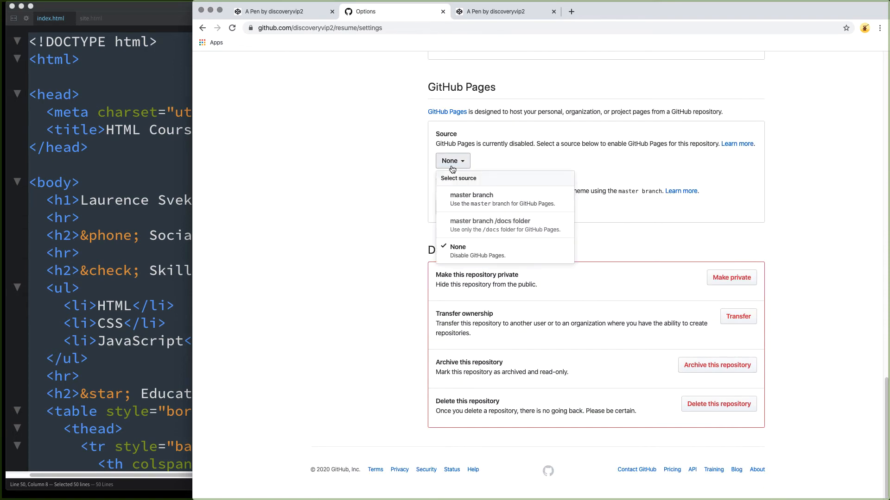
{"action": "mouse_move", "coordinate": [471, 199]}
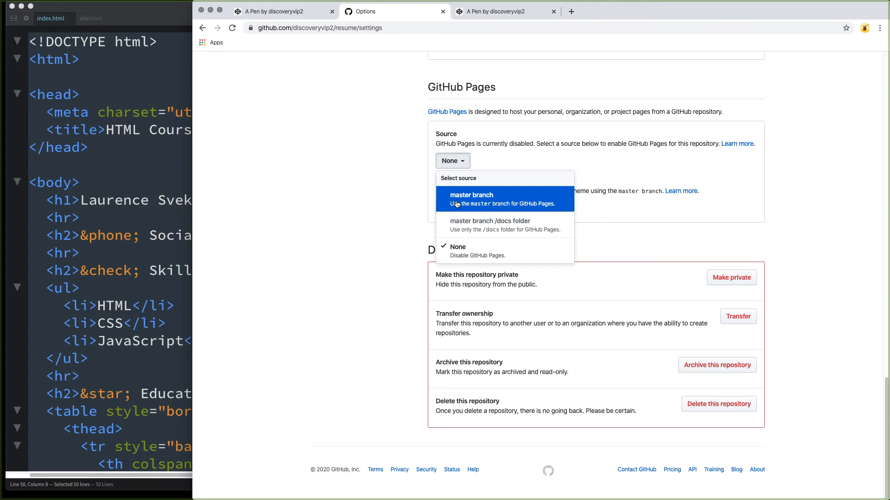
{"action": "left_click", "coordinate": [470, 198]}
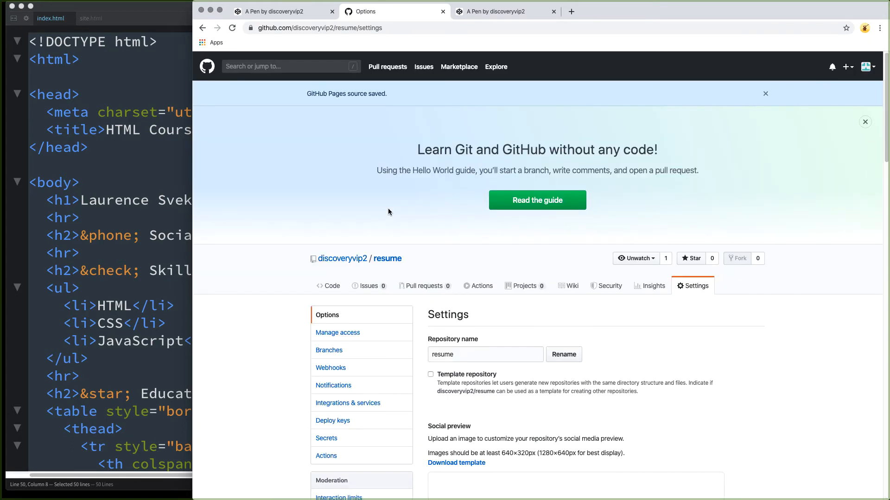
{"action": "scroll", "scroll_direction": "down", "scroll_amount": 3}
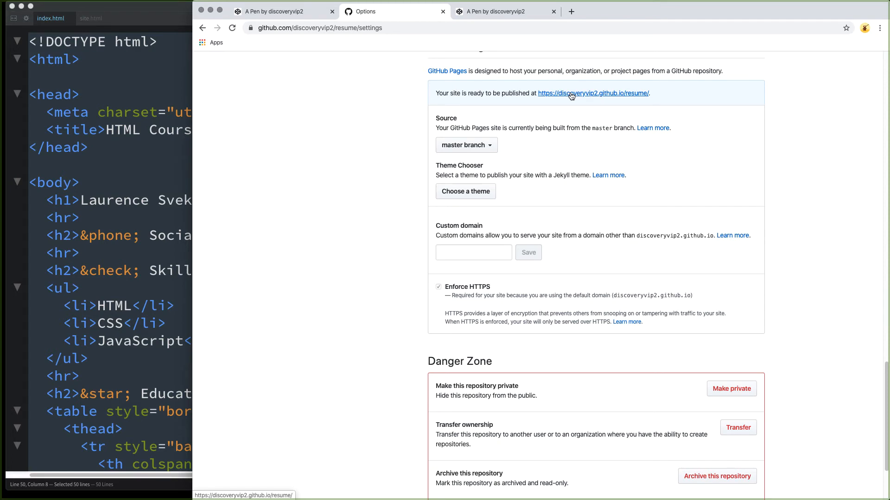
Open the live site at discoveryvip2.github.io/resume and select its web address.
{"action": "left_click", "coordinate": [592, 93]}
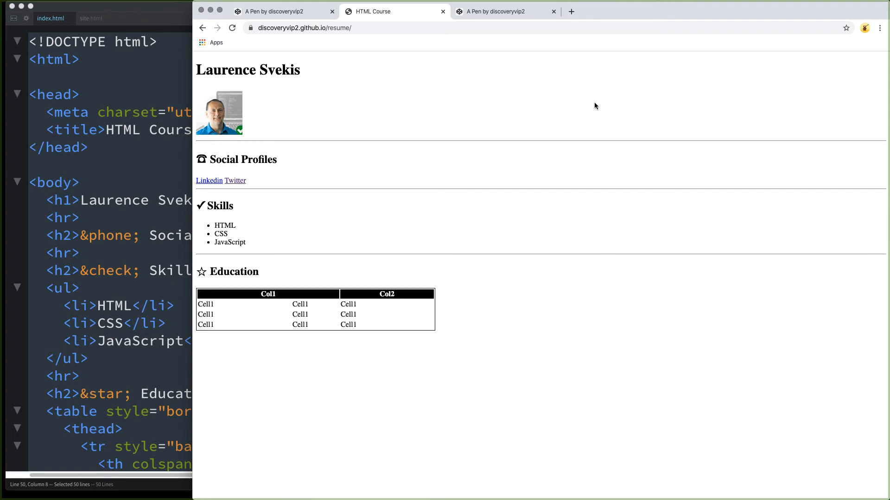
{"action": "mouse_move", "coordinate": [290, 138]}
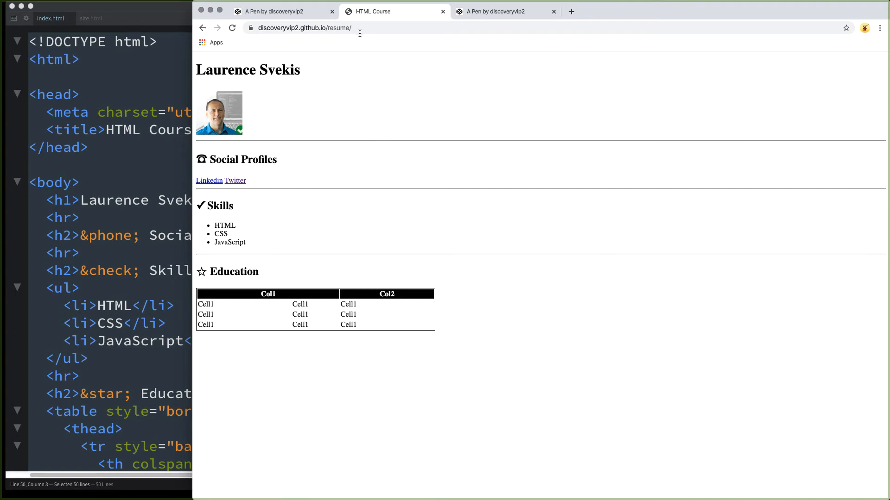
{"action": "left_click", "coordinate": [305, 27]}
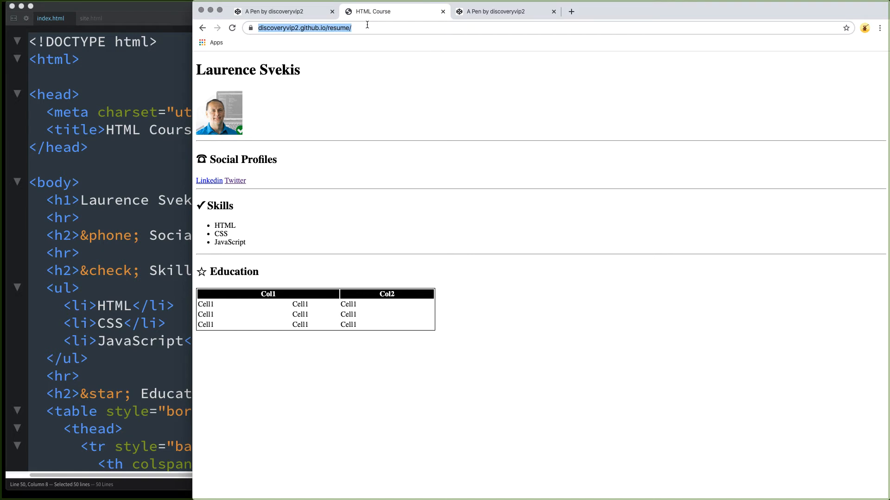
{"action": "mouse_move", "coordinate": [474, 25]}
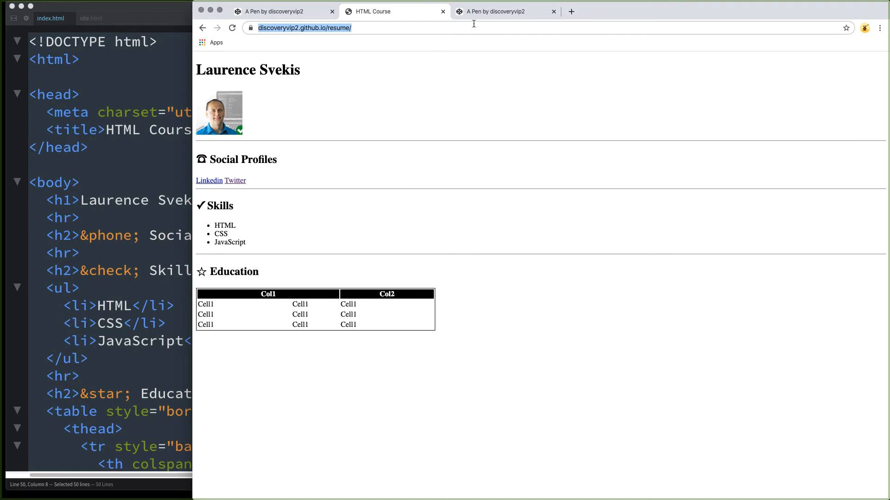
{"action": "left_click", "coordinate": [232, 28]}
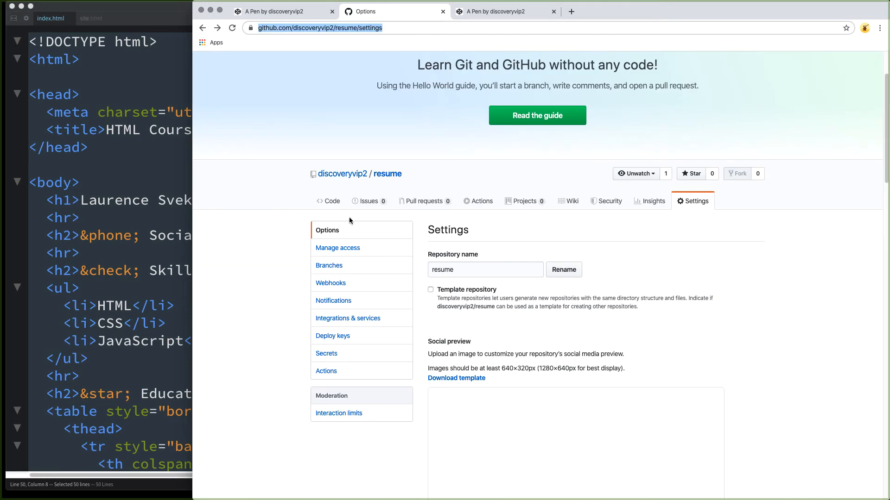
{"action": "mouse_move", "coordinate": [341, 219]}
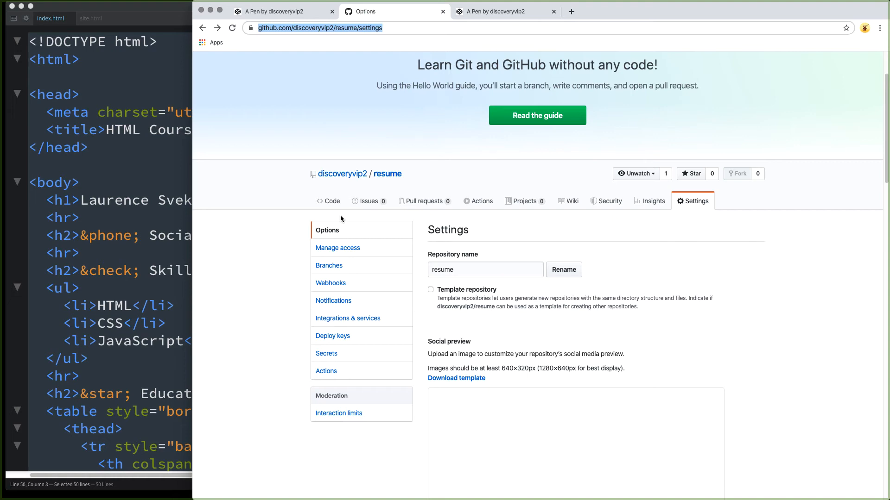
Edit index.html to delete the last Education table row and commit the change.
{"action": "left_click", "coordinate": [232, 27]}
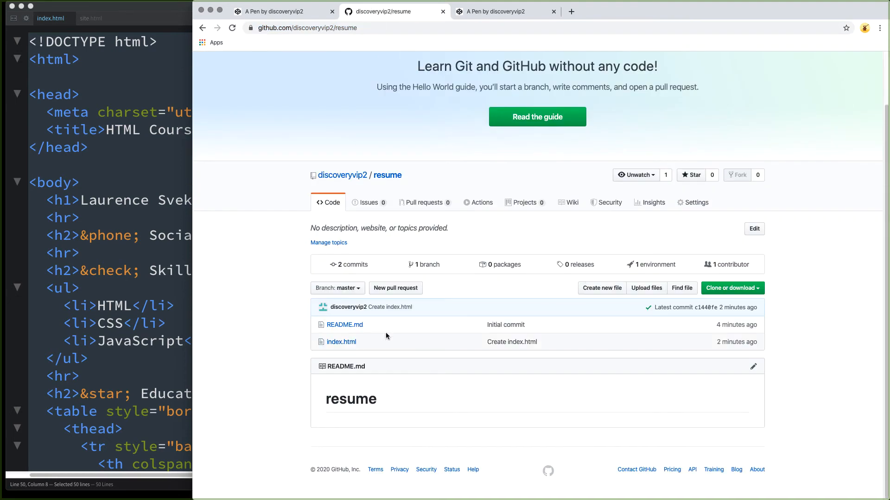
{"action": "mouse_move", "coordinate": [331, 349]}
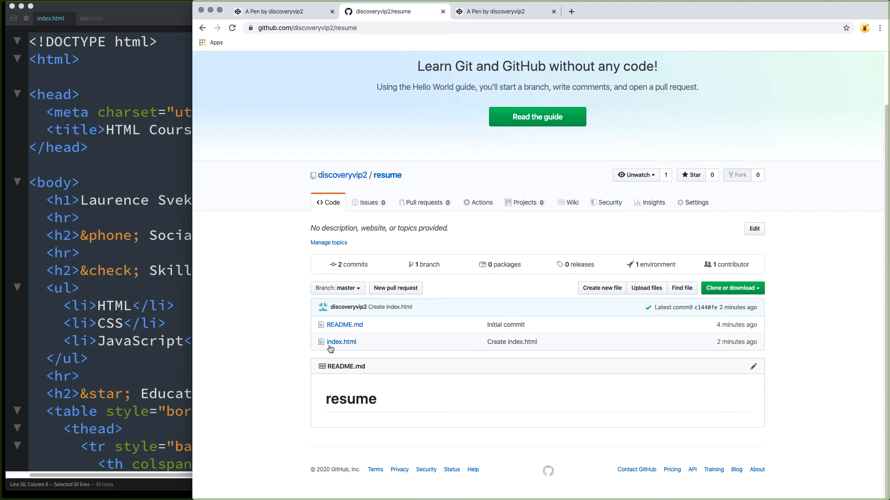
{"action": "left_click", "coordinate": [341, 342]}
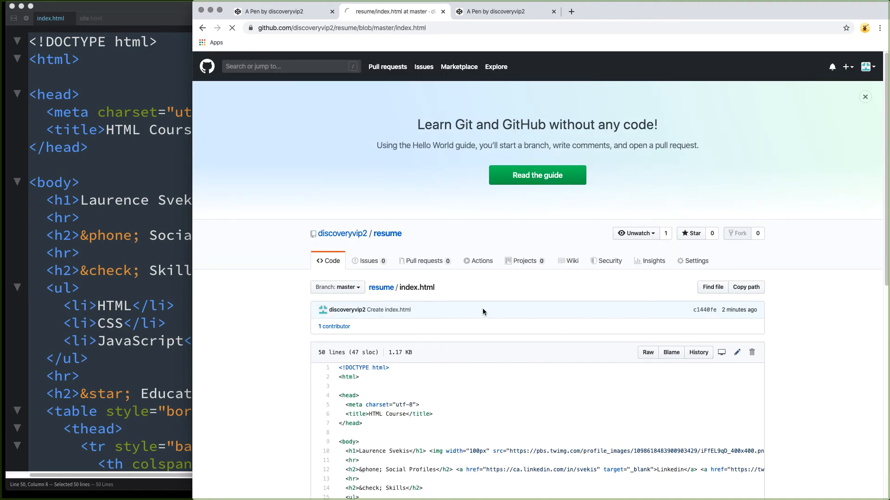
{"action": "left_click", "coordinate": [737, 352]}
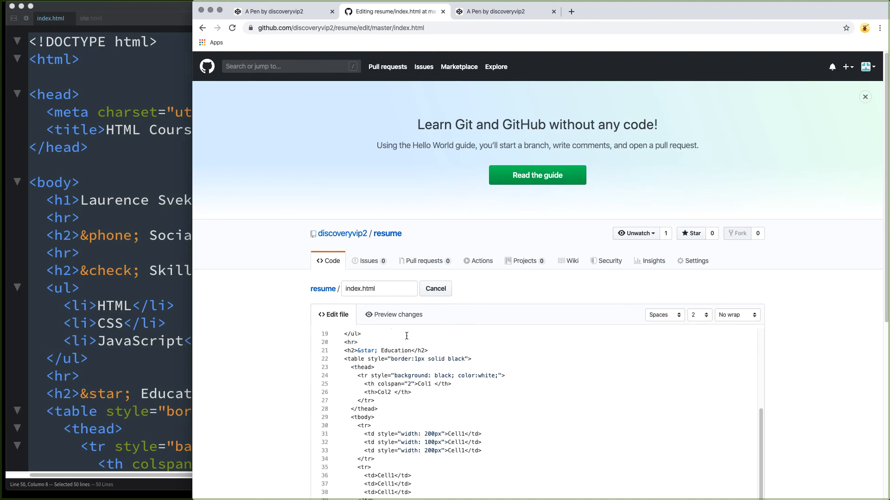
{"action": "scroll", "scroll_direction": "down", "scroll_amount": 3}
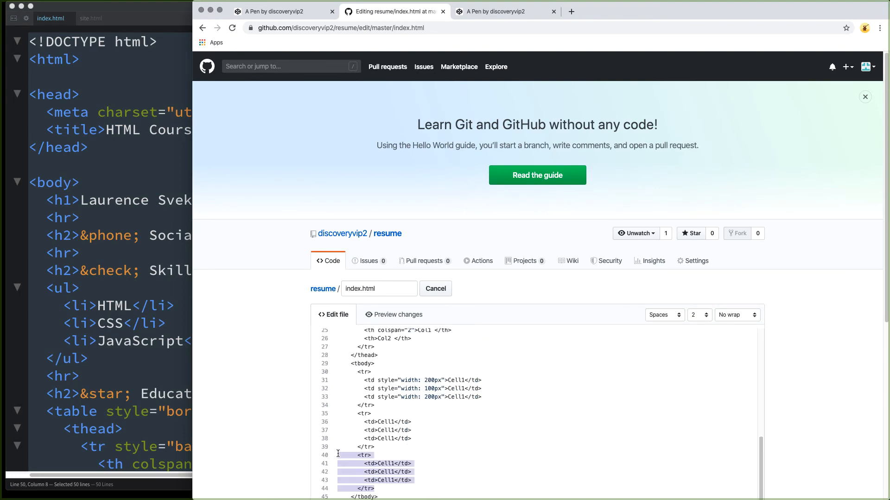
{"action": "scroll", "scroll_direction": "down", "scroll_amount": 3}
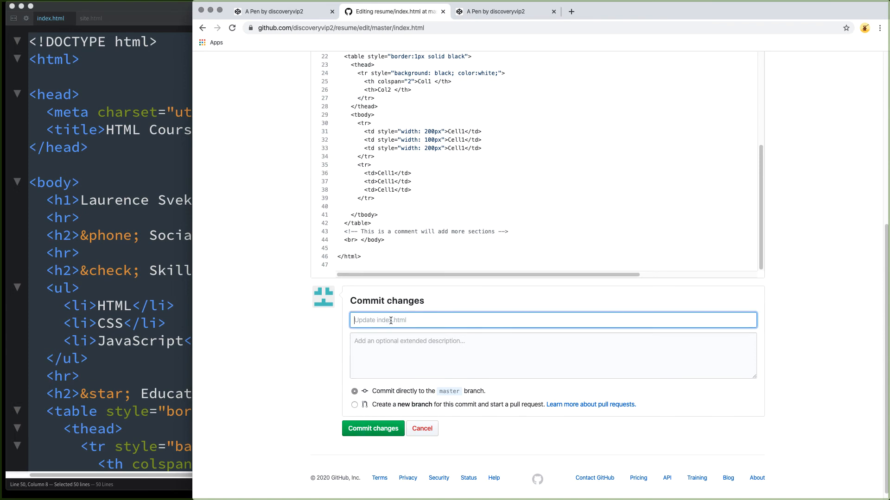
{"action": "left_click", "coordinate": [493, 11]}
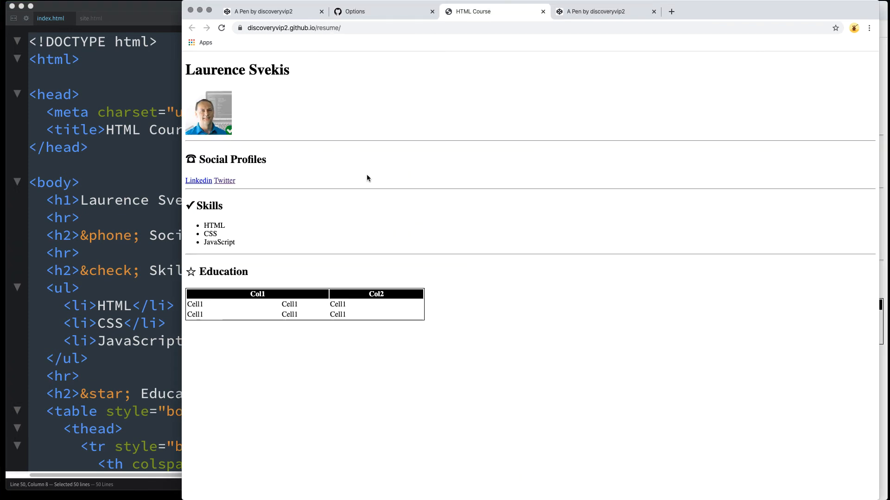
{"action": "mouse_move", "coordinate": [398, 270]}
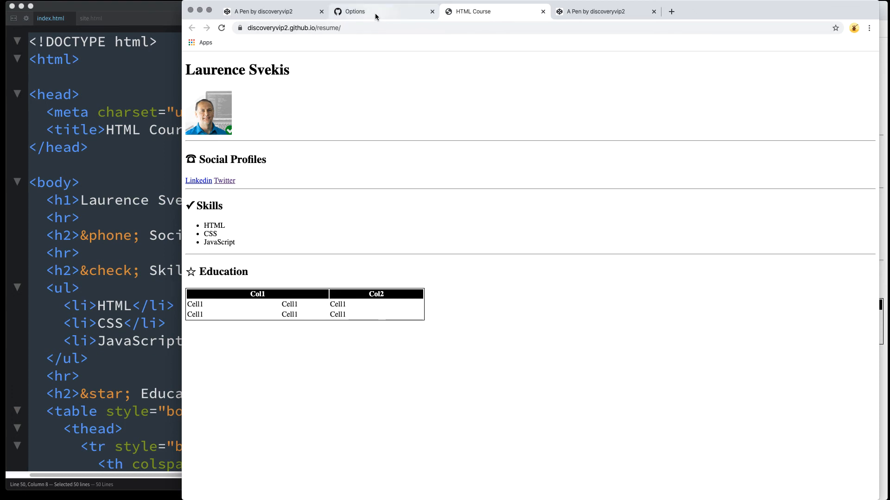
{"action": "mouse_move", "coordinate": [356, 35]}
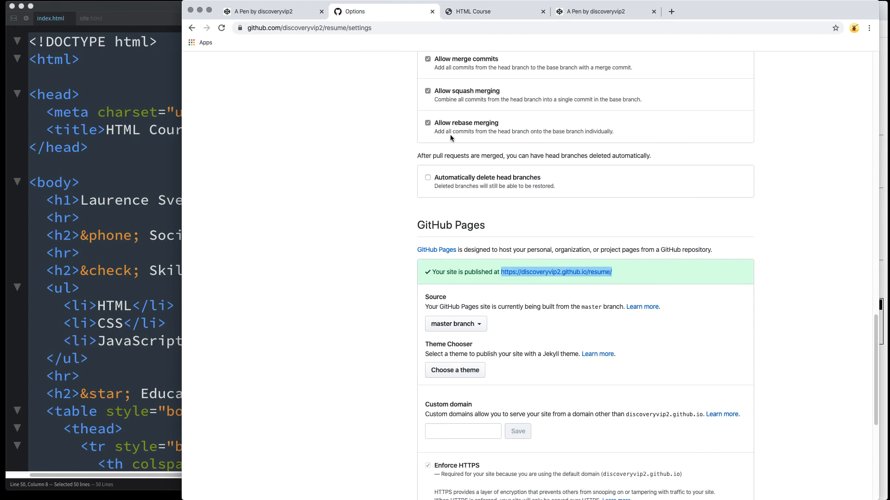
{"action": "mouse_move", "coordinate": [102, 165]}
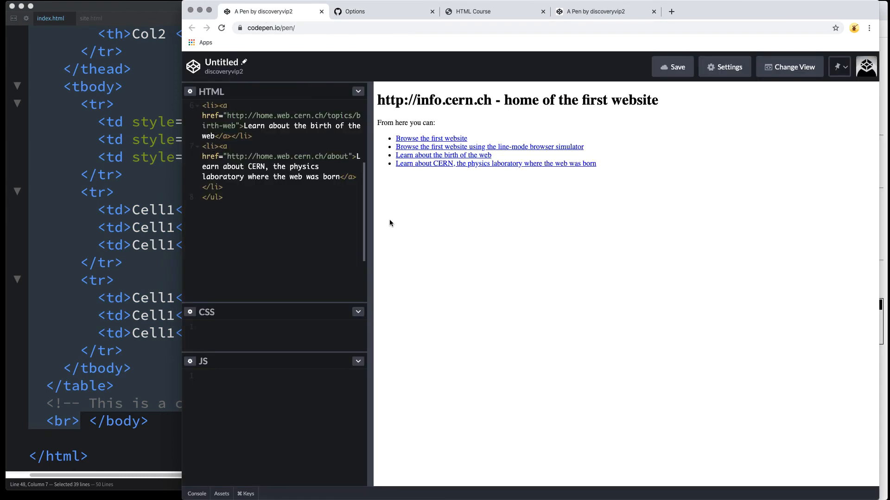
Replace the pen's CERN page with the pasted resume HTML and save the pen.
{"action": "scroll", "scroll_direction": "up", "scroll_amount": 3}
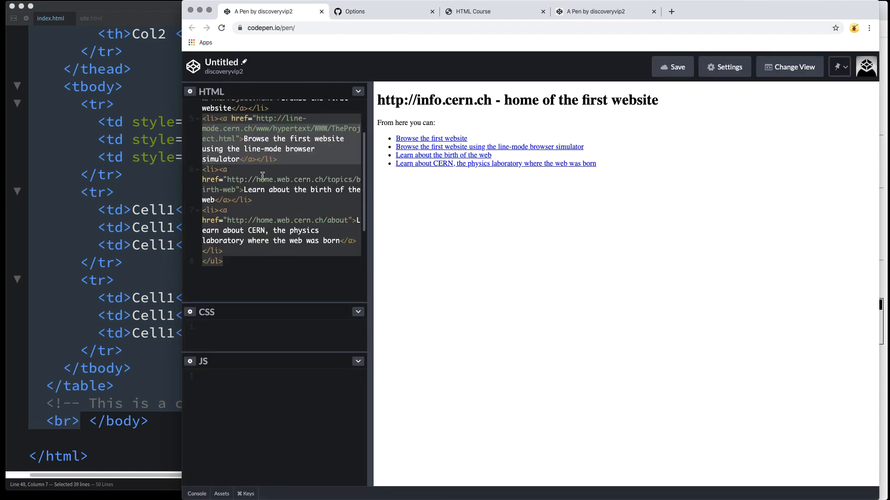
{"action": "scroll", "scroll_direction": "down", "scroll_amount": 3}
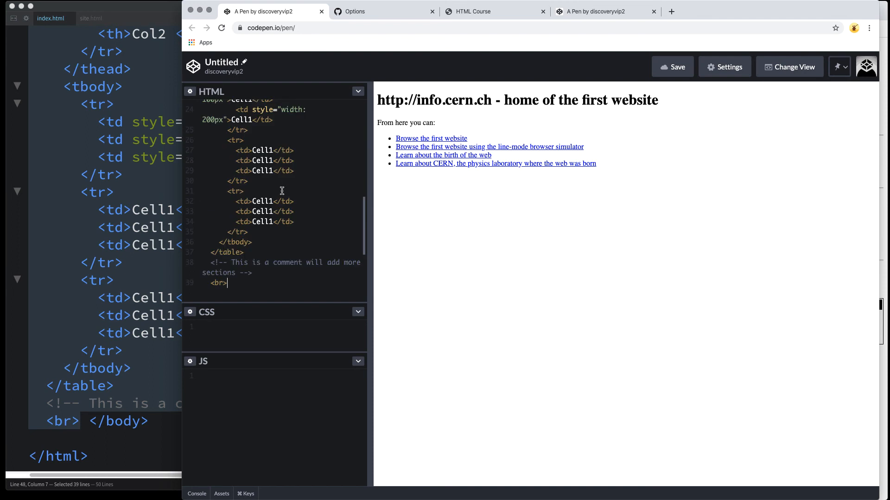
{"action": "mouse_move", "coordinate": [435, 202]}
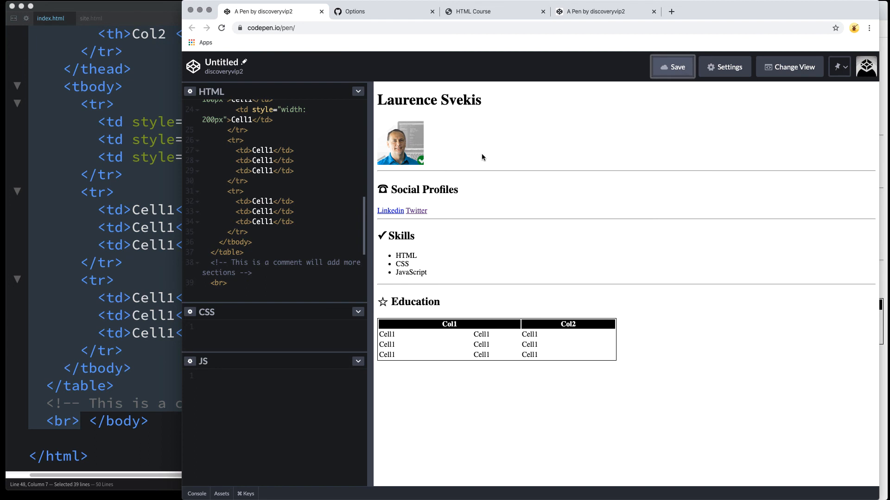
{"action": "left_click", "coordinate": [672, 66]}
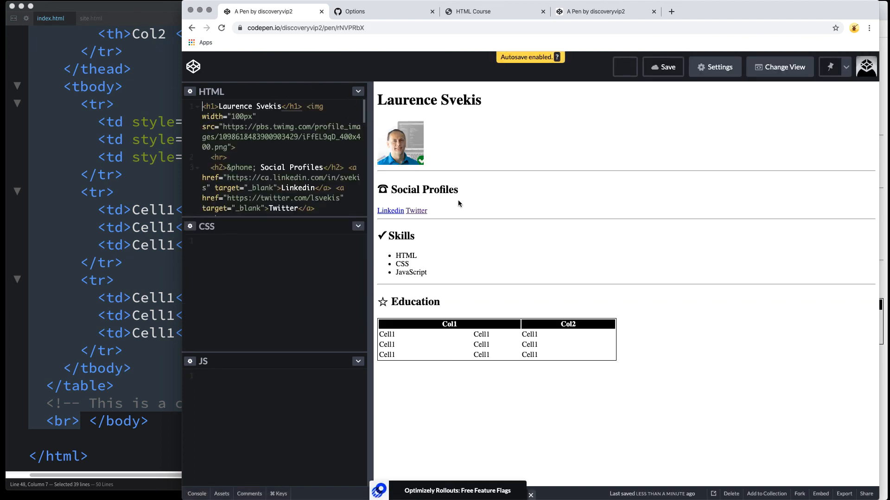
{"action": "mouse_move", "coordinate": [315, 106]}
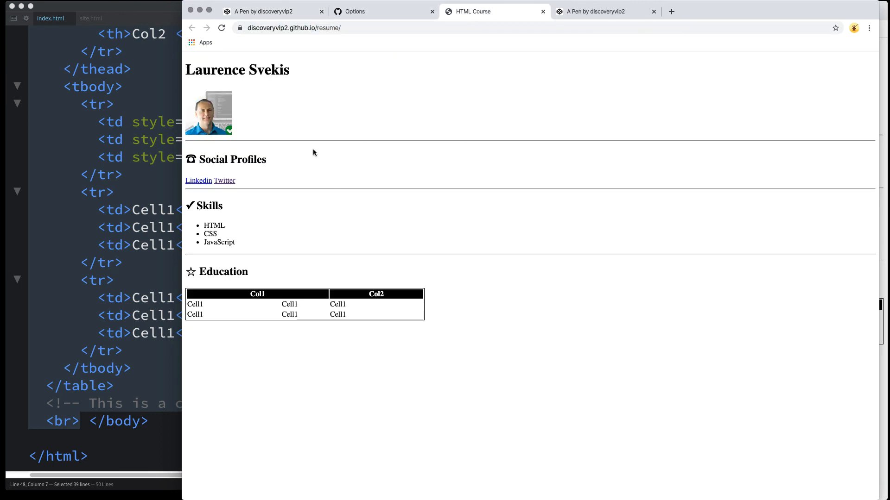
{"action": "mouse_move", "coordinate": [291, 154]}
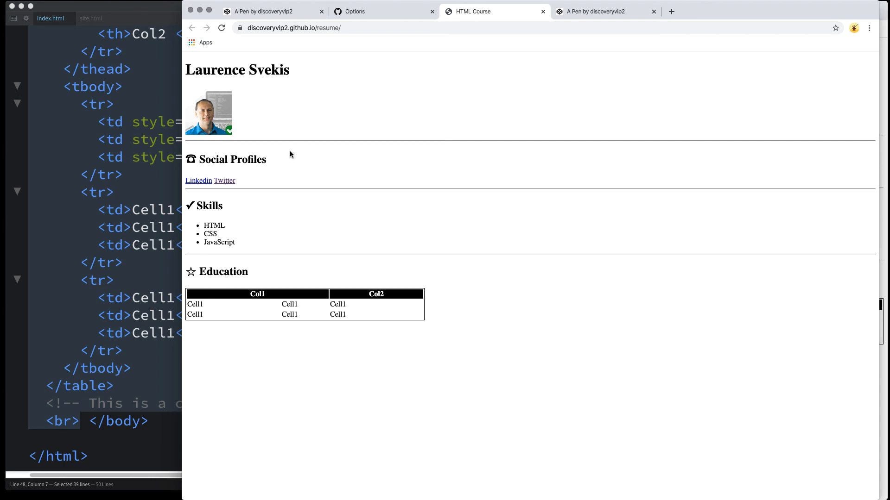
{"action": "mouse_move", "coordinate": [373, 168]}
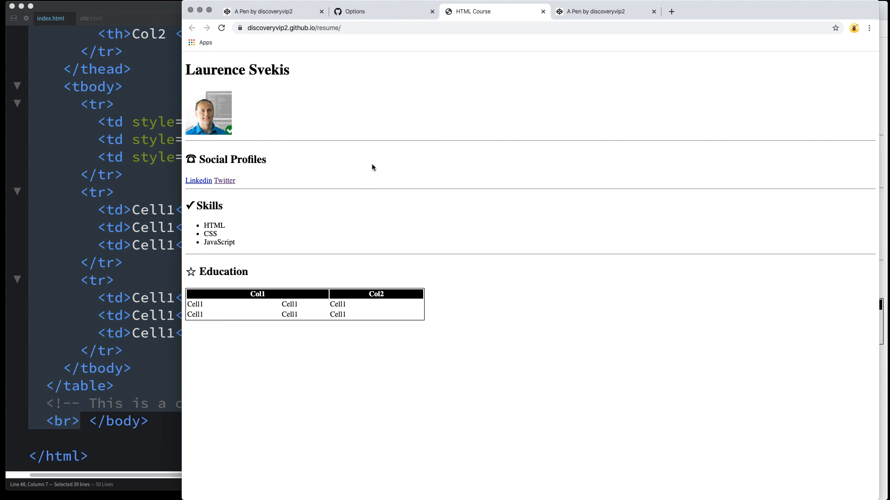
{"action": "mouse_move", "coordinate": [357, 190]}
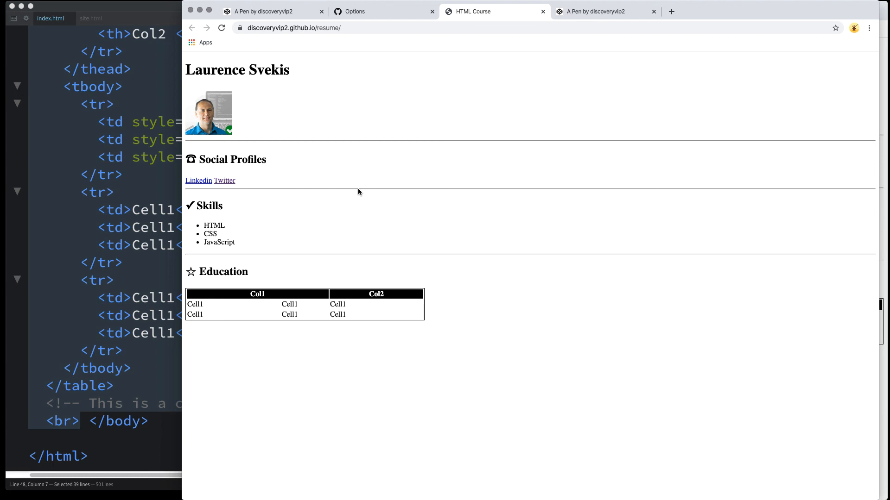
{"action": "mouse_move", "coordinate": [106, 227]}
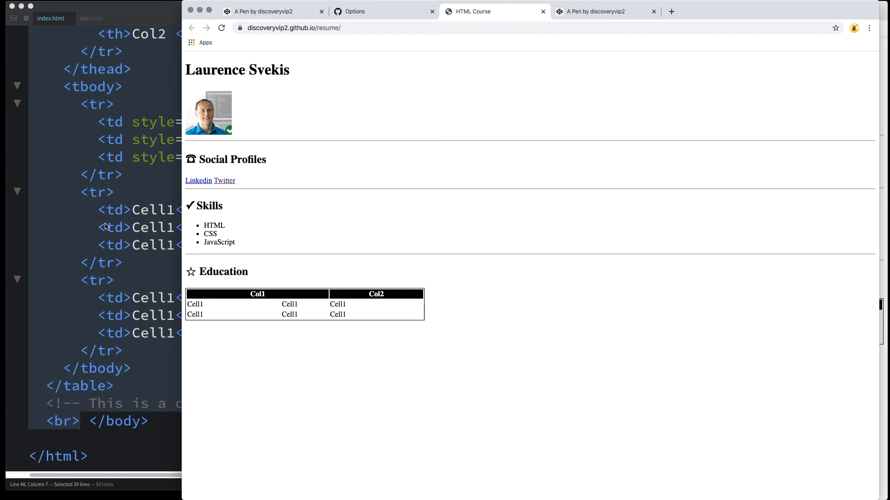